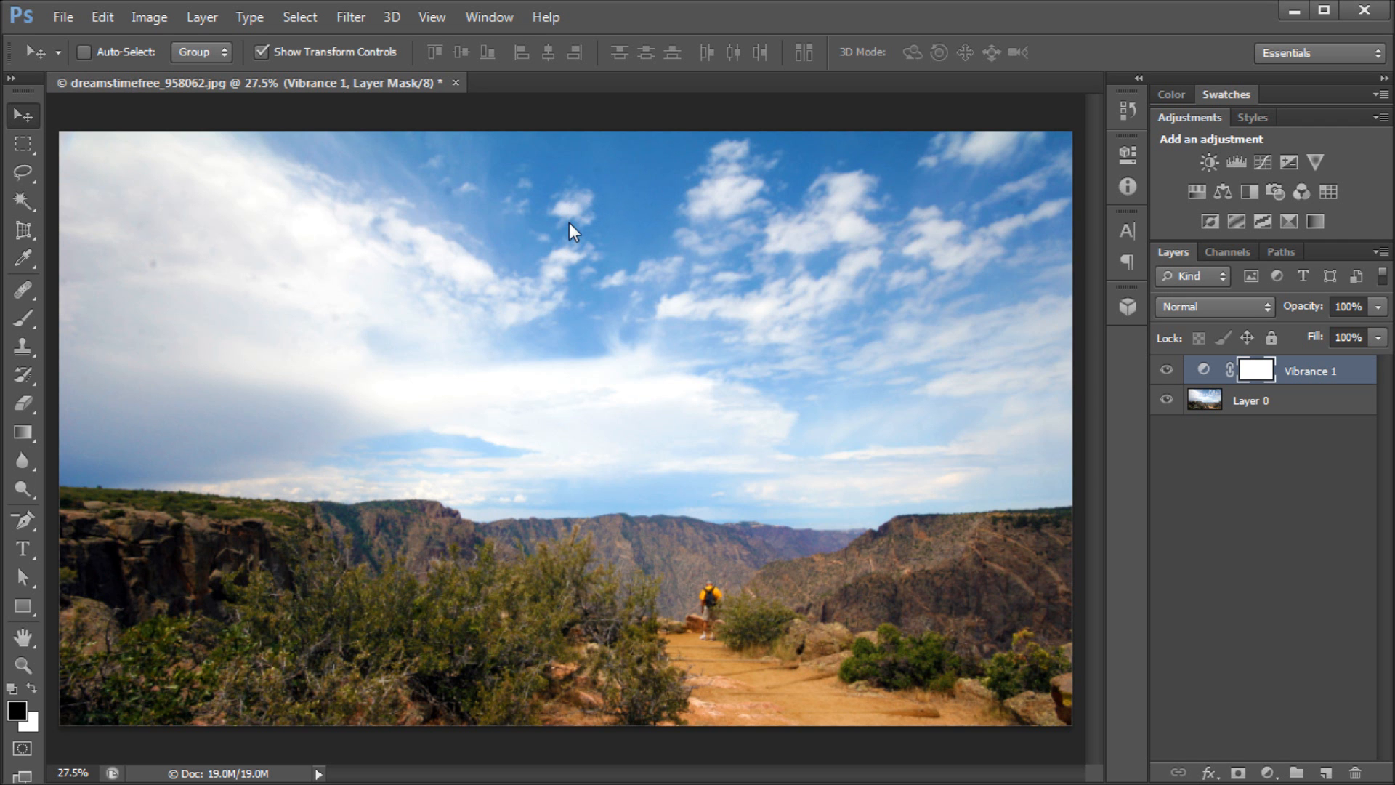
mouse_move(553, 221)
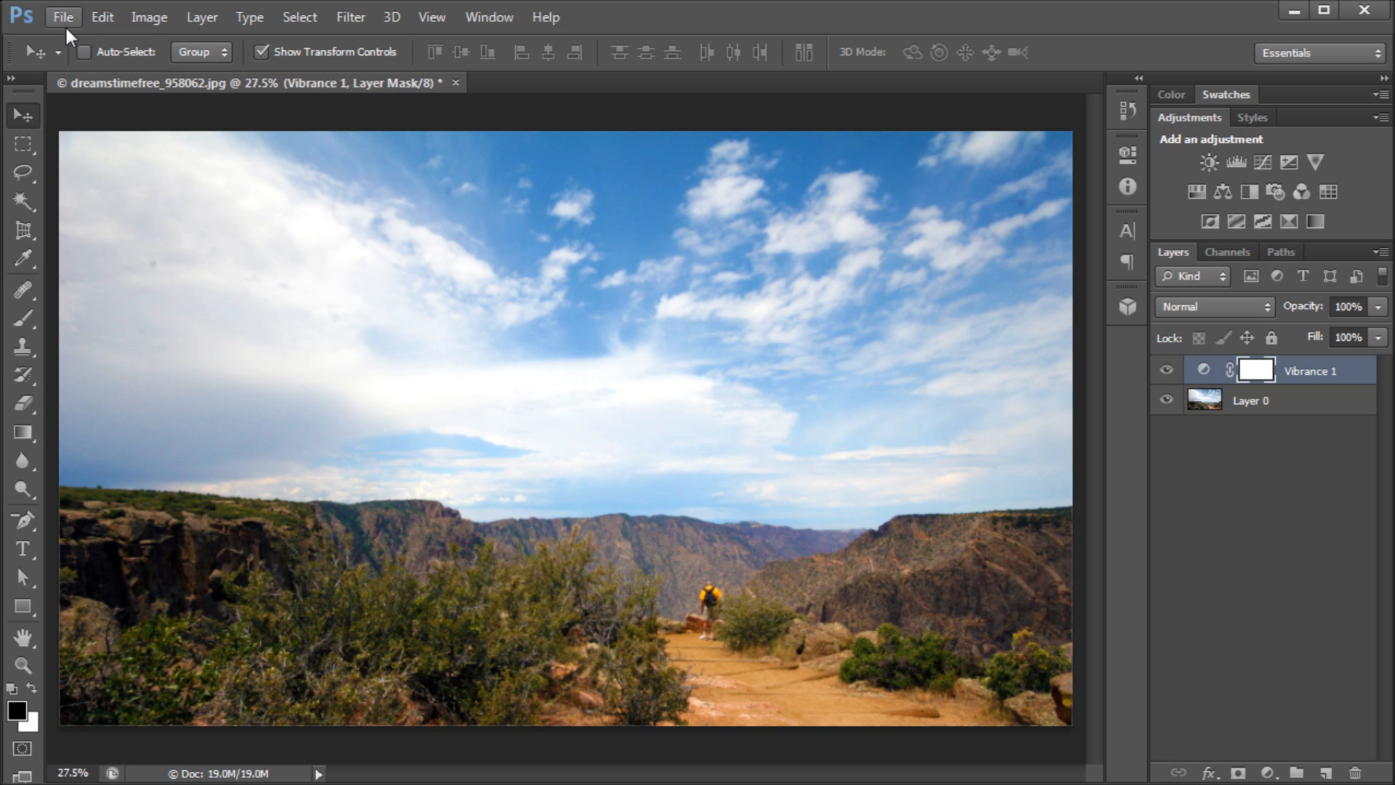
Step: Show the File menu commands for the canyon photo
left_click(63, 16)
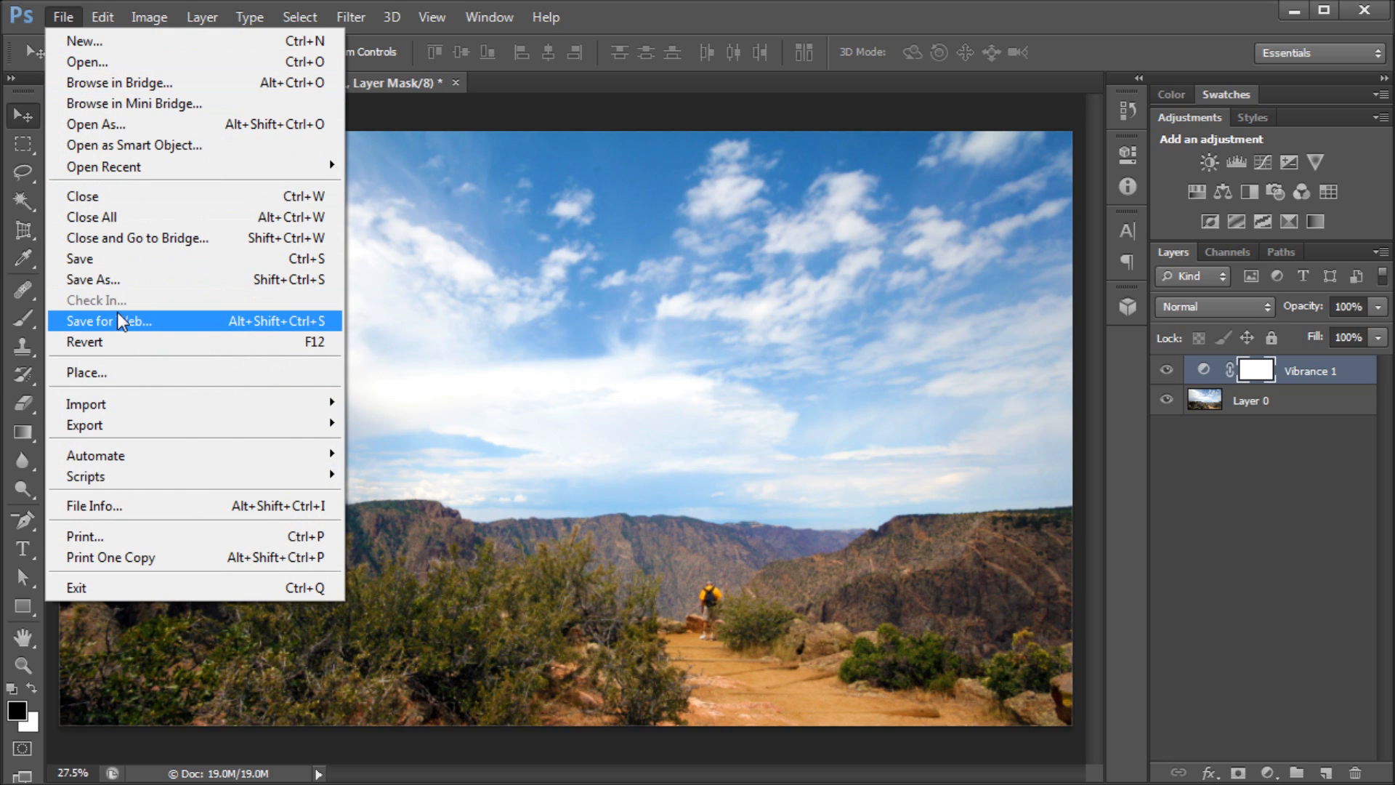
mouse_move(117, 279)
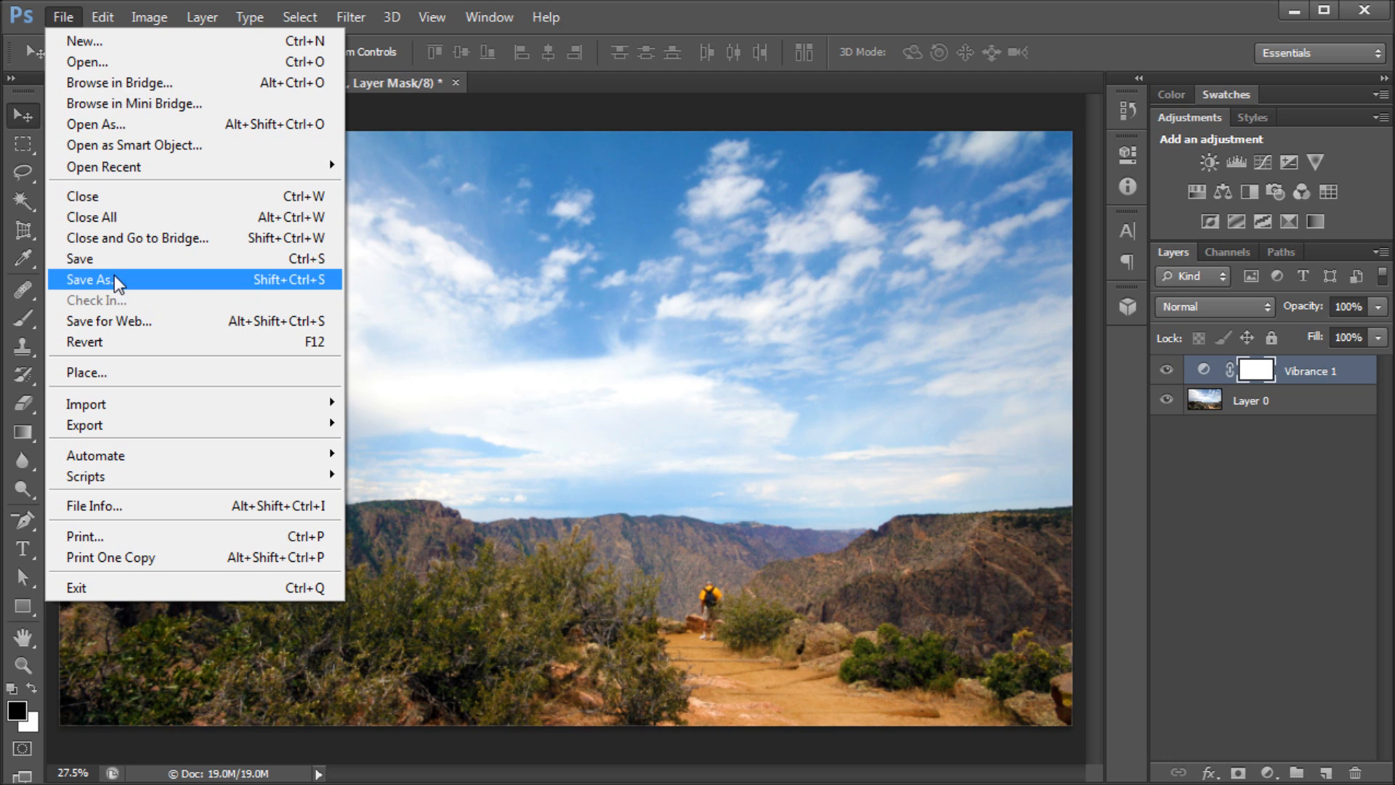
Step: Start Save As for the canyon photo, landing in the Stock Photos folder
left_click(96, 279)
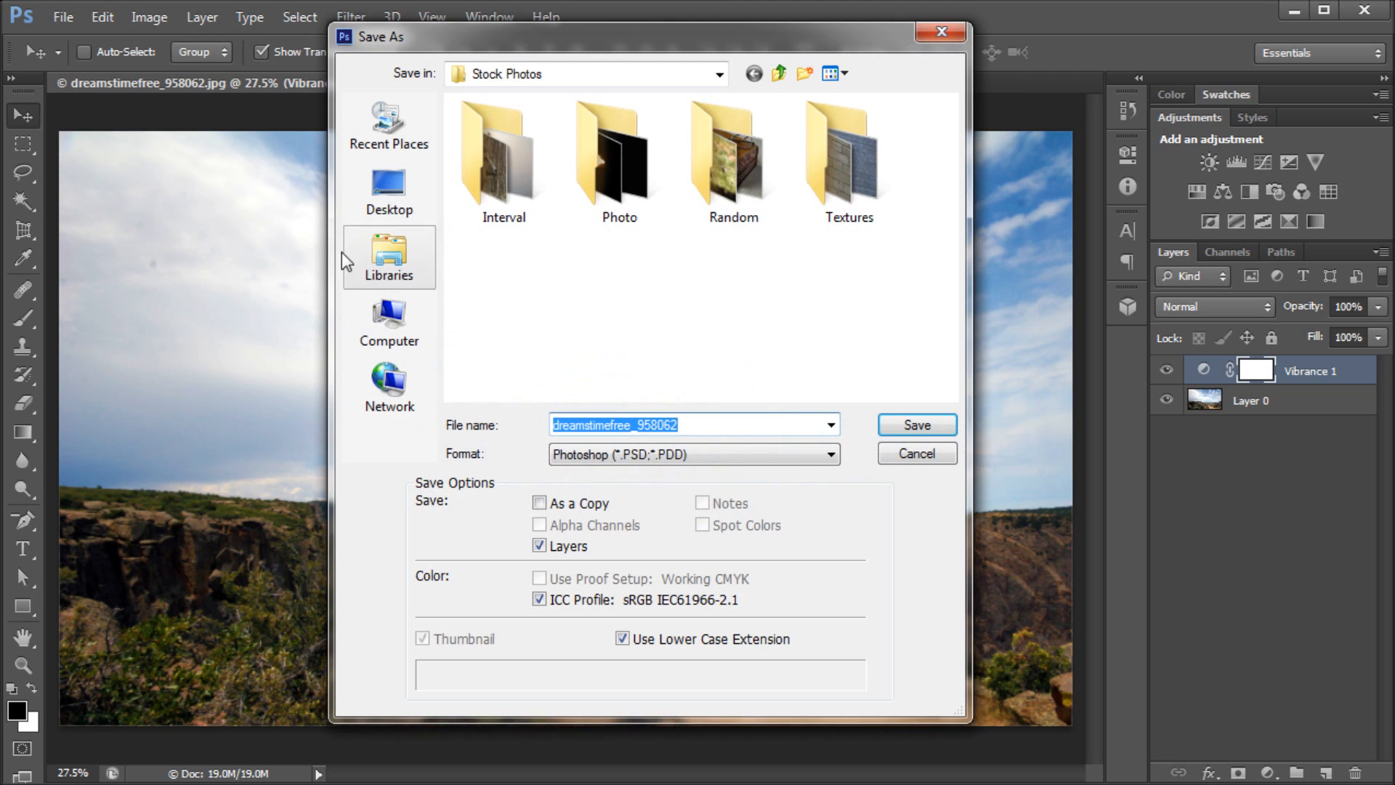
mouse_move(694, 234)
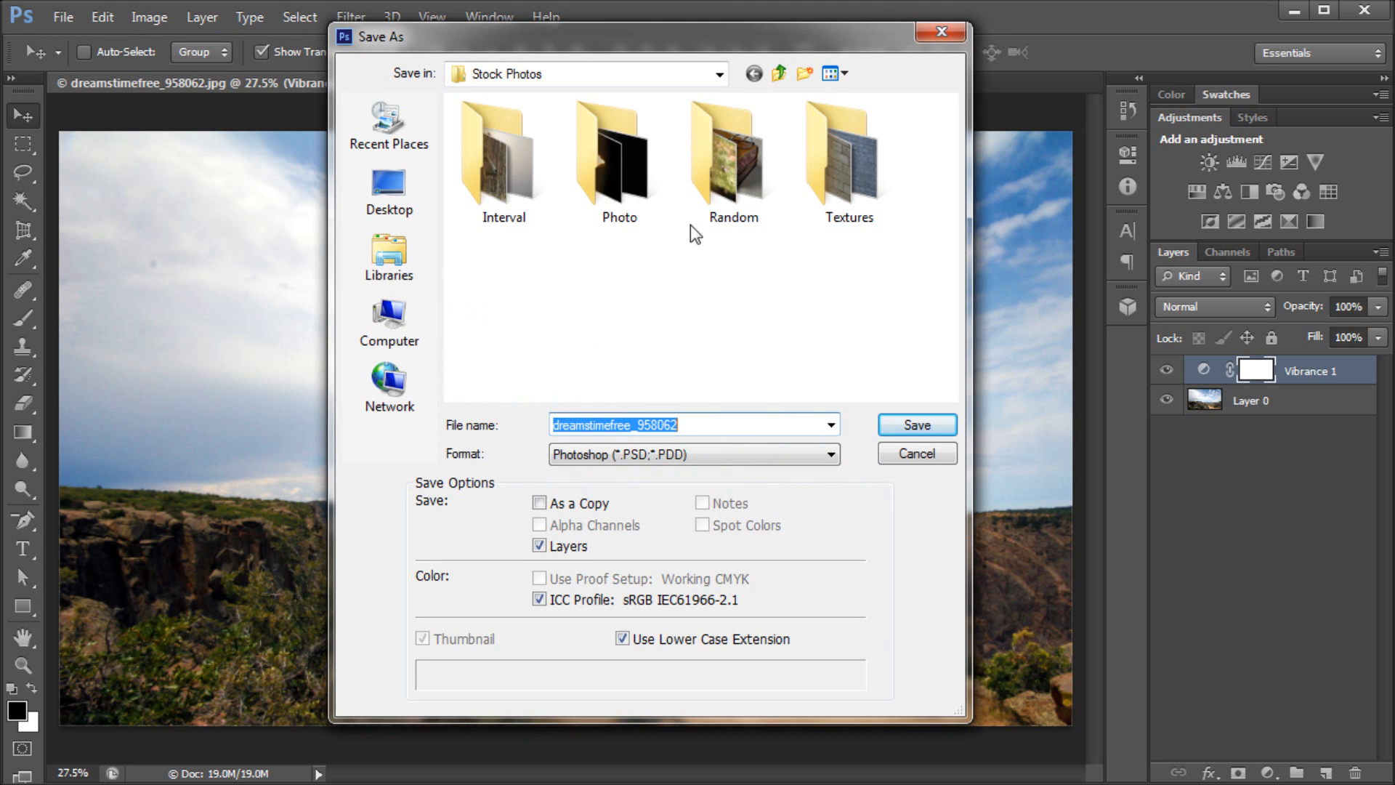
mouse_move(524, 445)
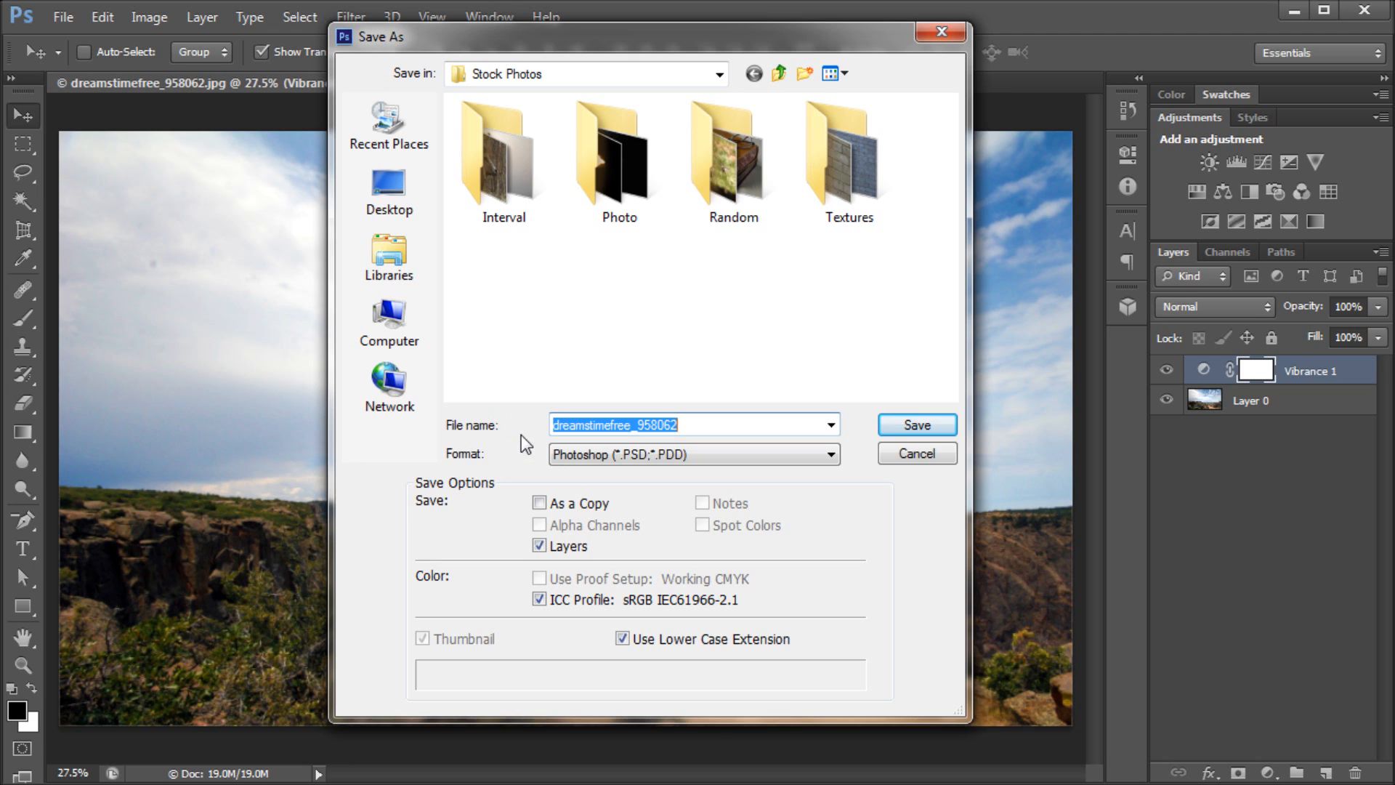
mouse_move(678, 382)
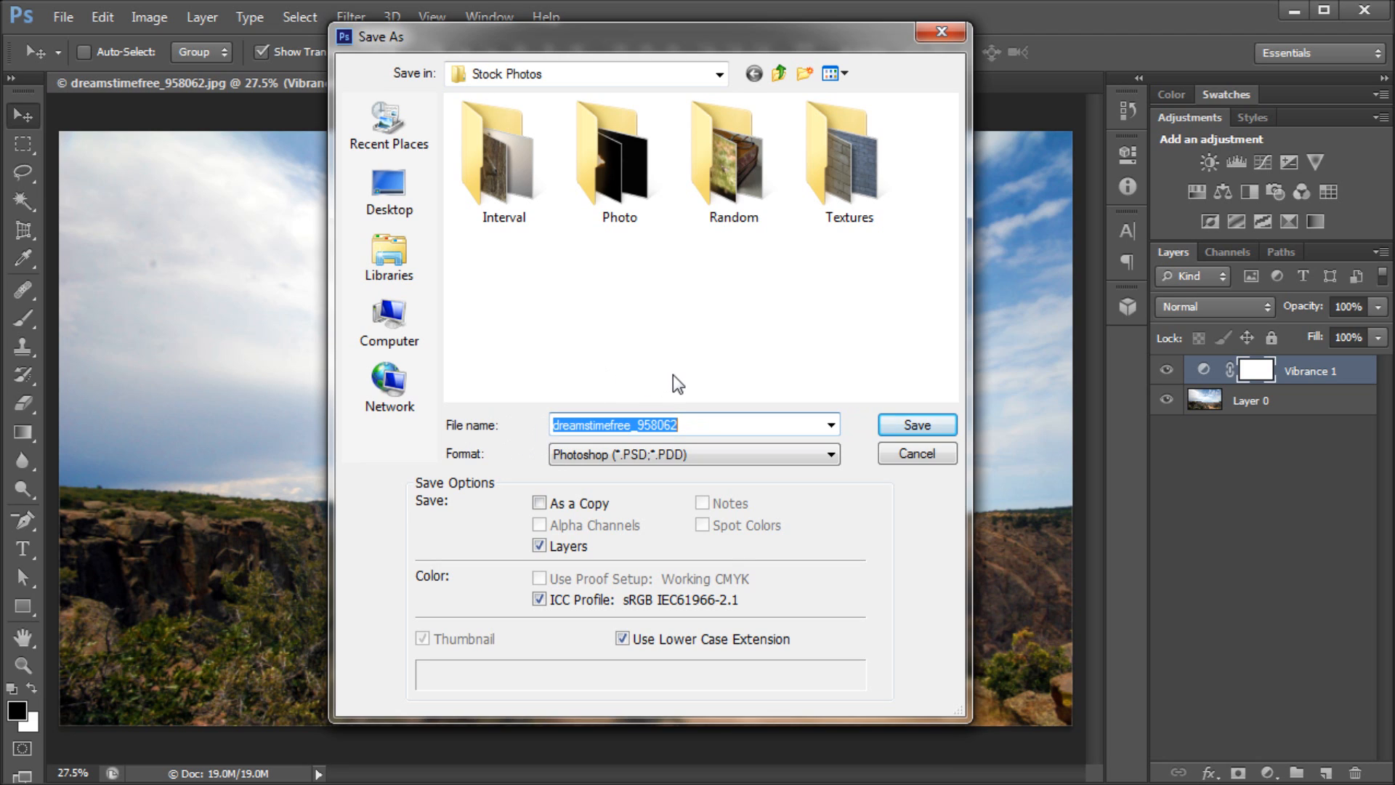
mouse_move(676, 406)
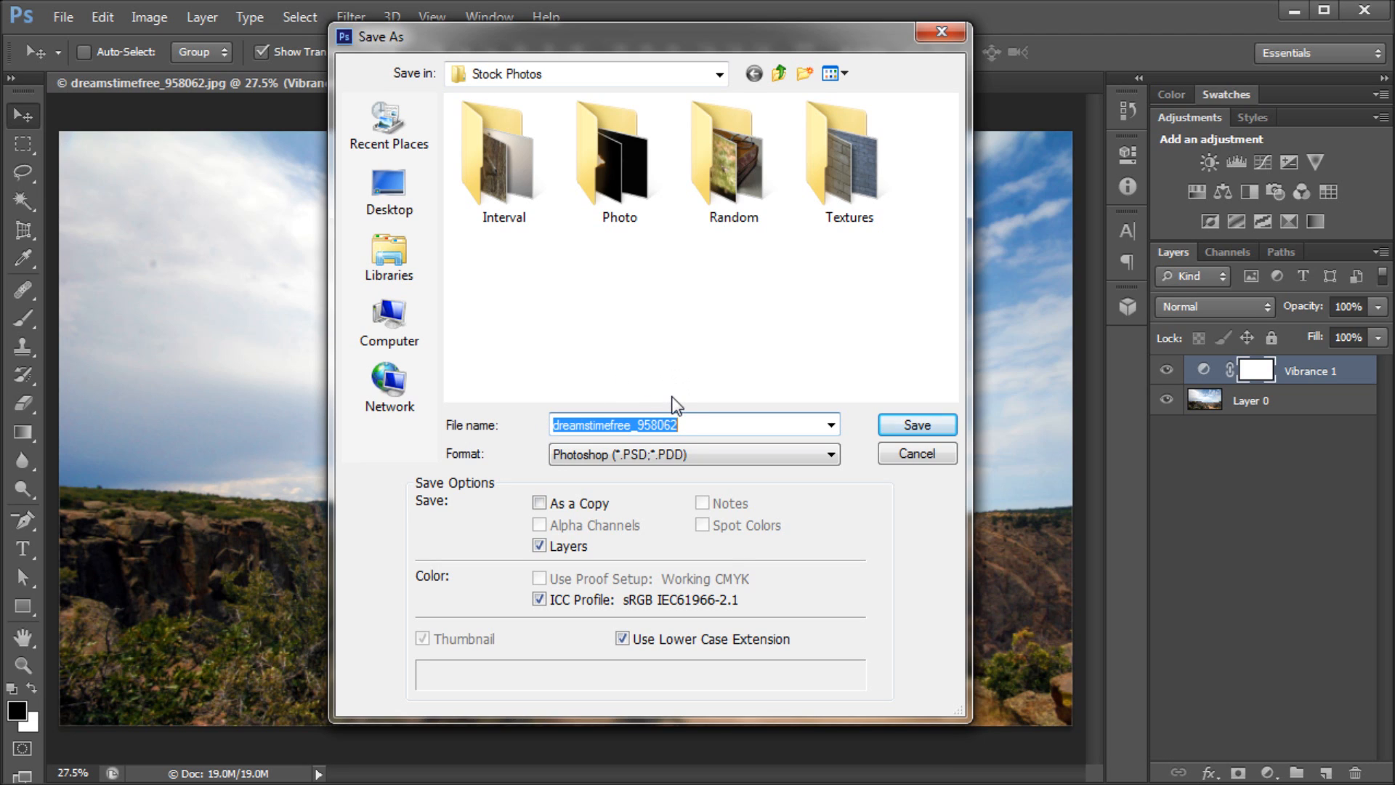
mouse_move(685, 455)
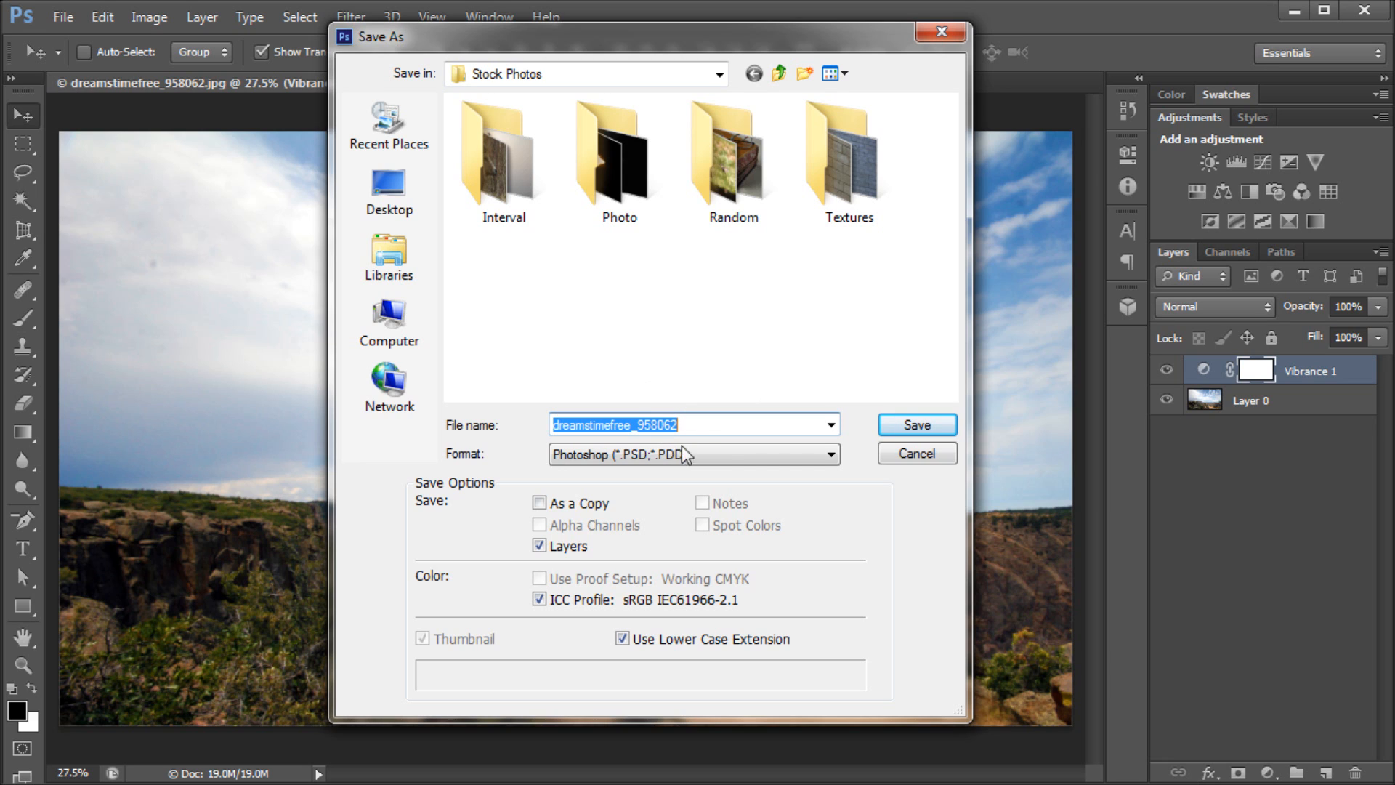
Step: Switch the save format from Photoshop to JPEG (*.JPG;*.JPEG;*.JPE)
left_click(827, 453)
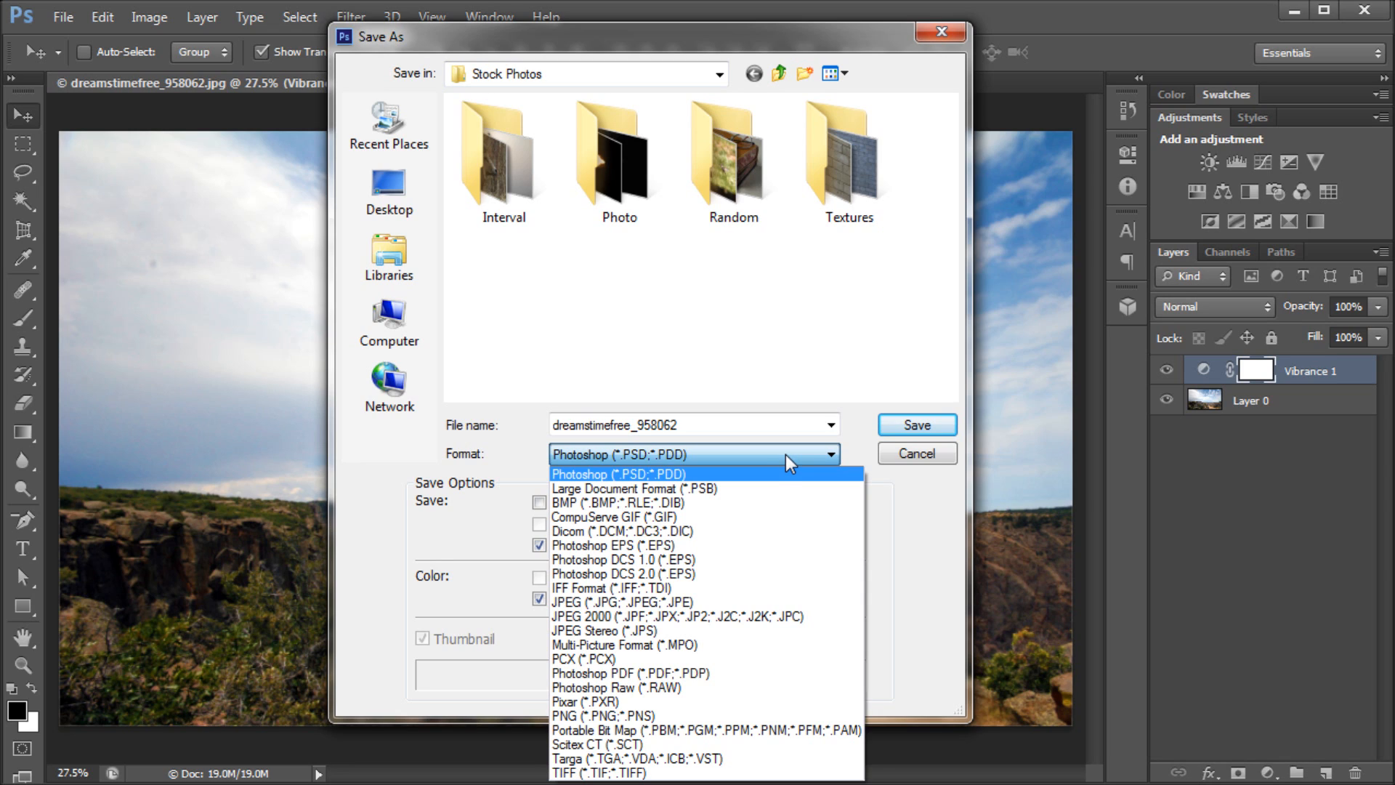
mouse_move(816, 466)
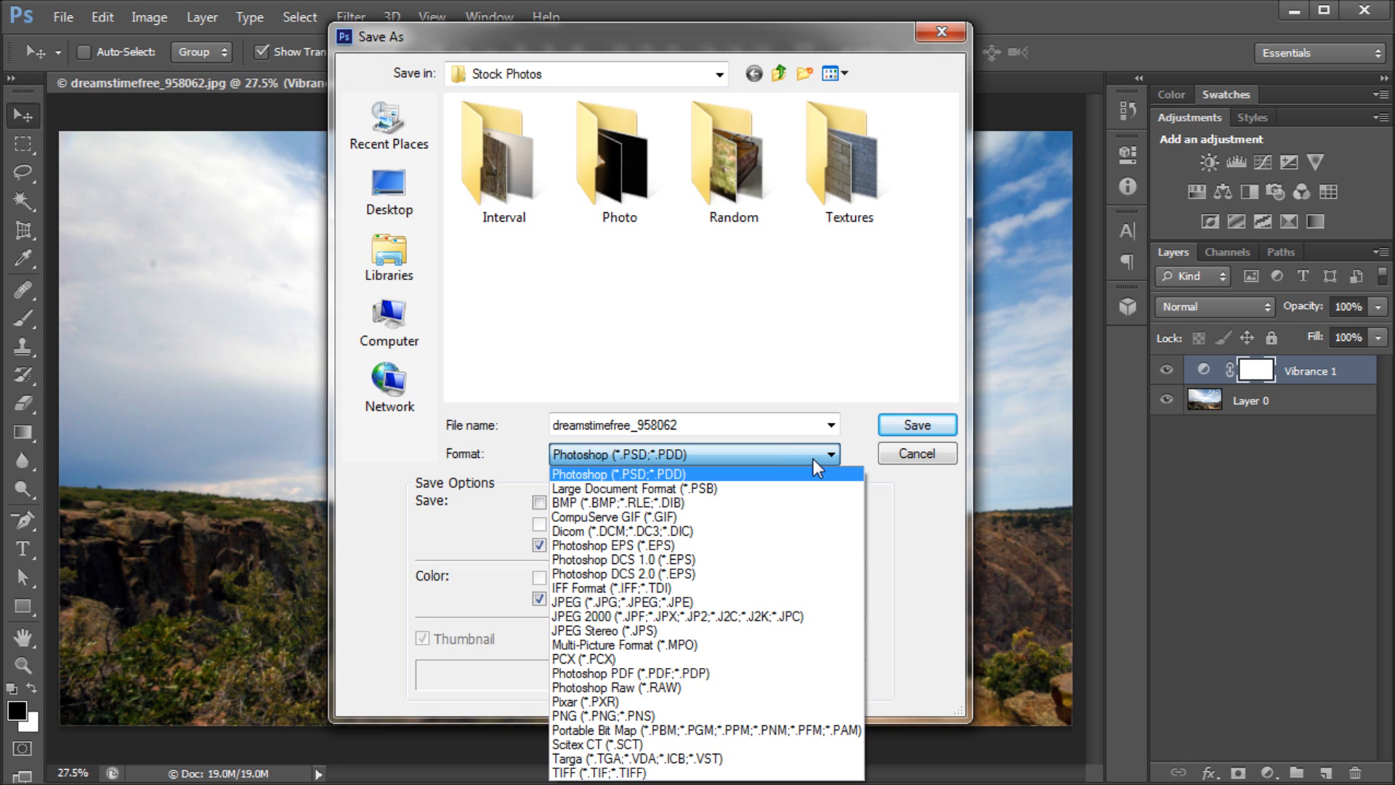
mouse_move(721, 469)
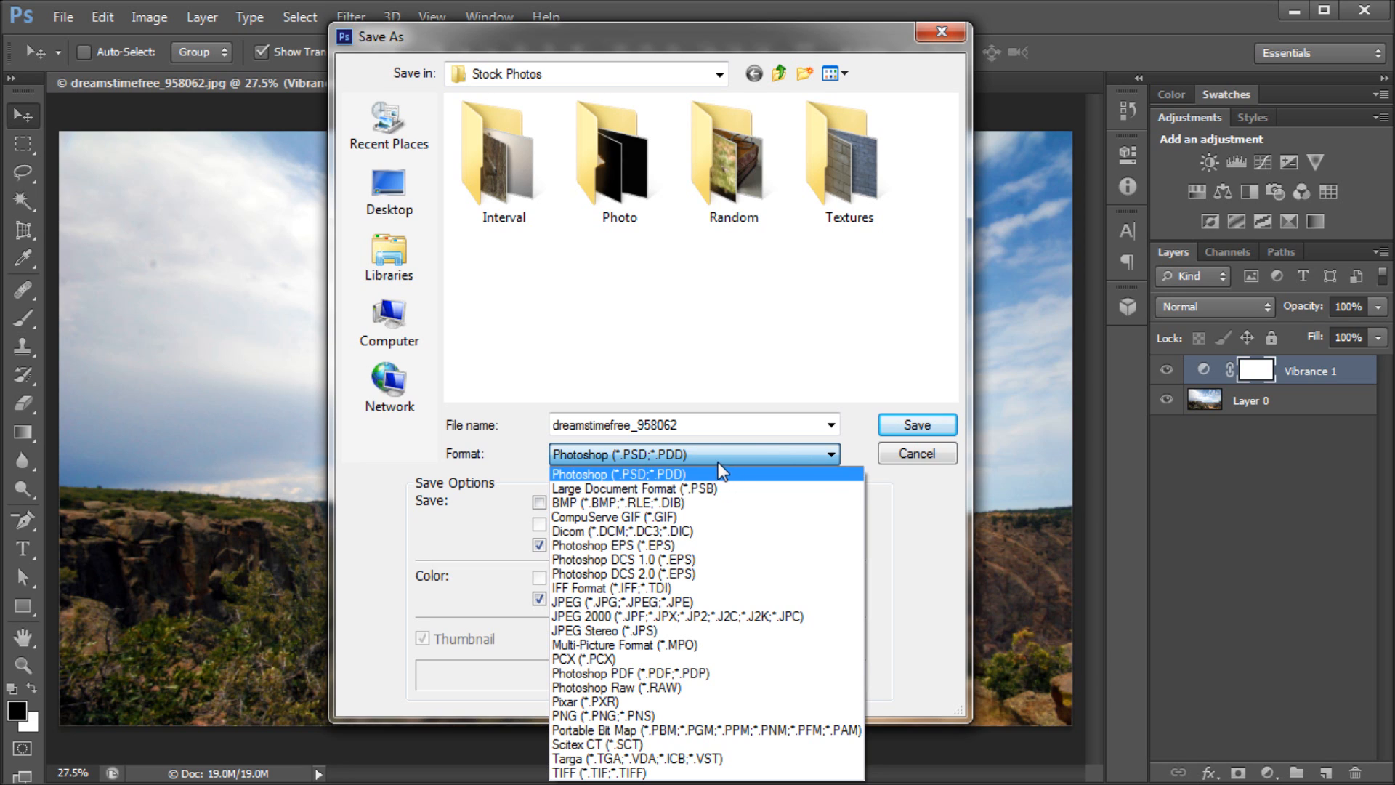
mouse_move(650, 558)
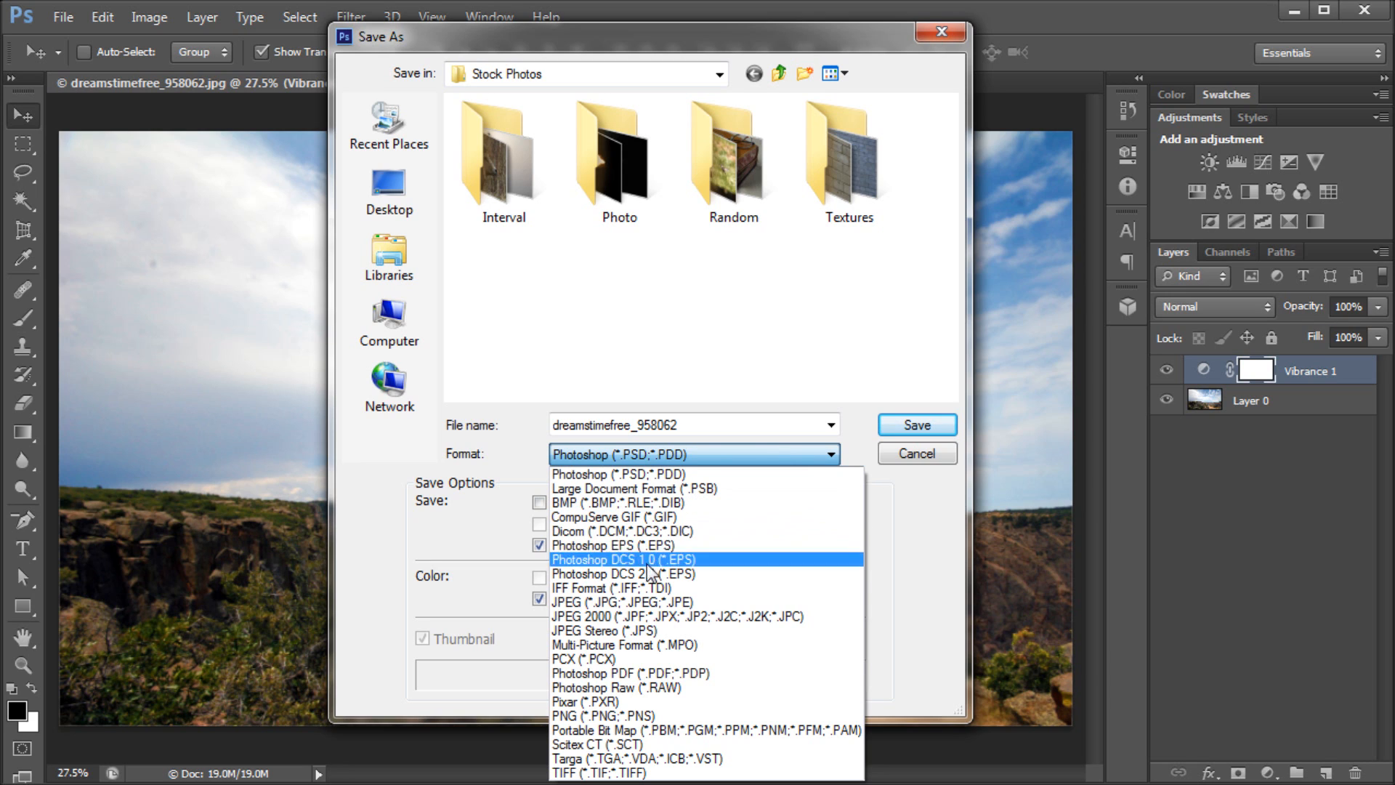
mouse_move(635, 687)
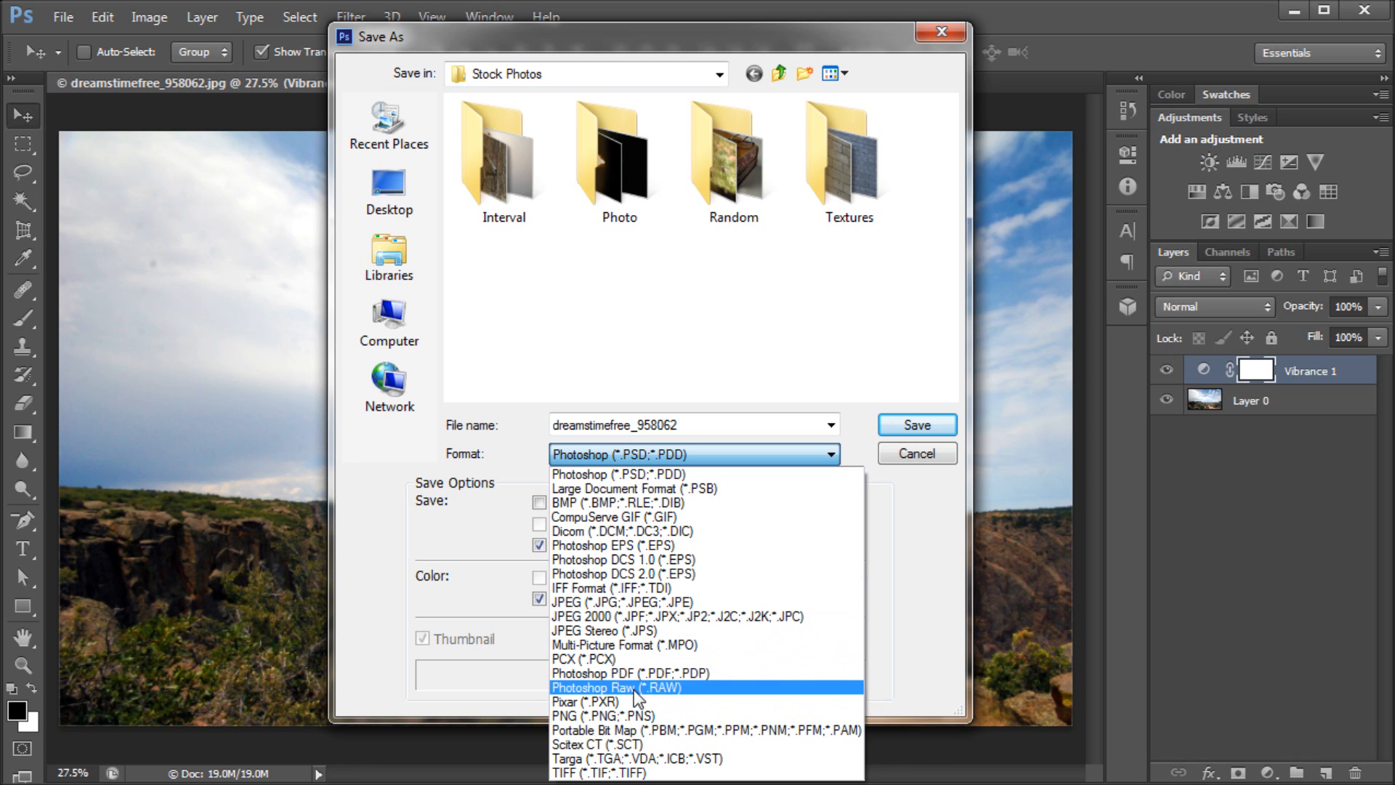
mouse_move(605, 630)
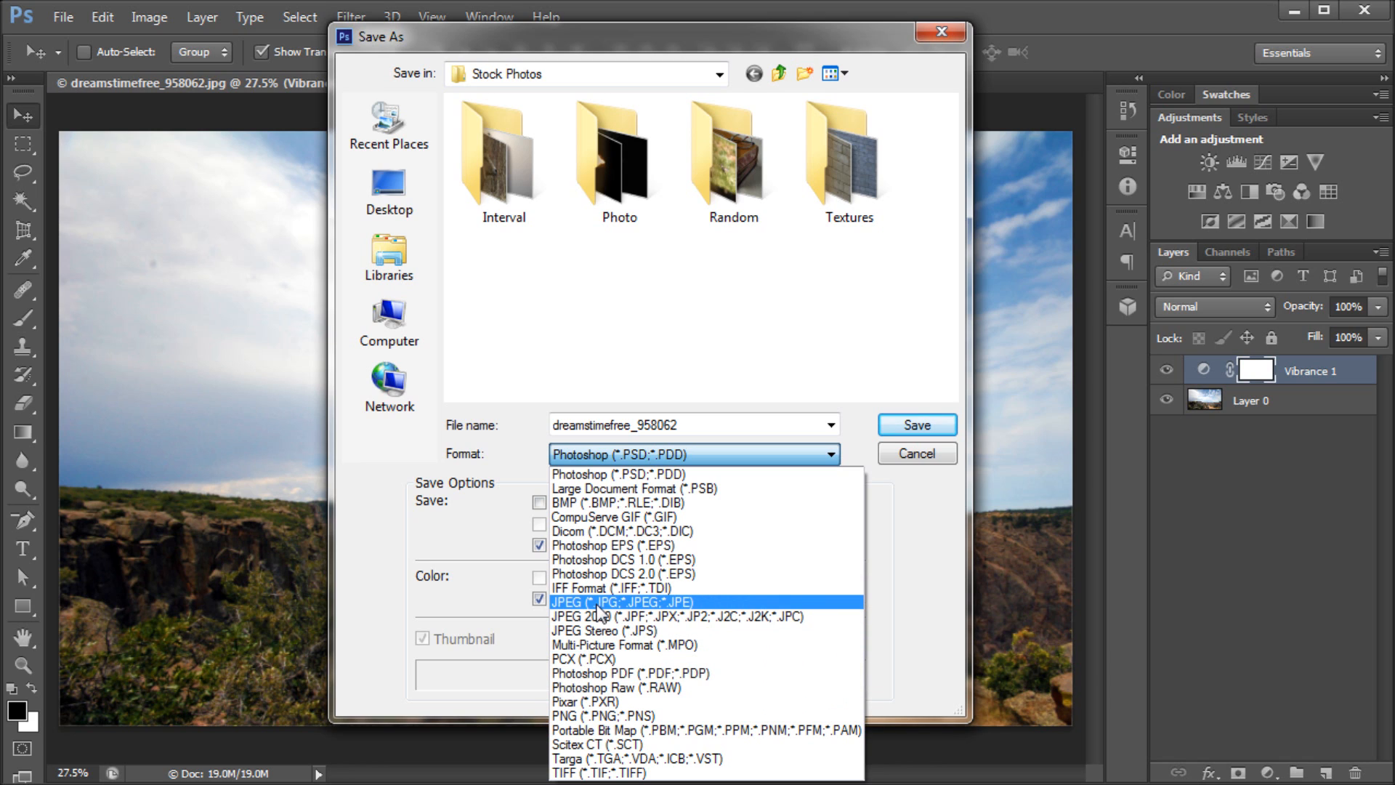
left_click(624, 602)
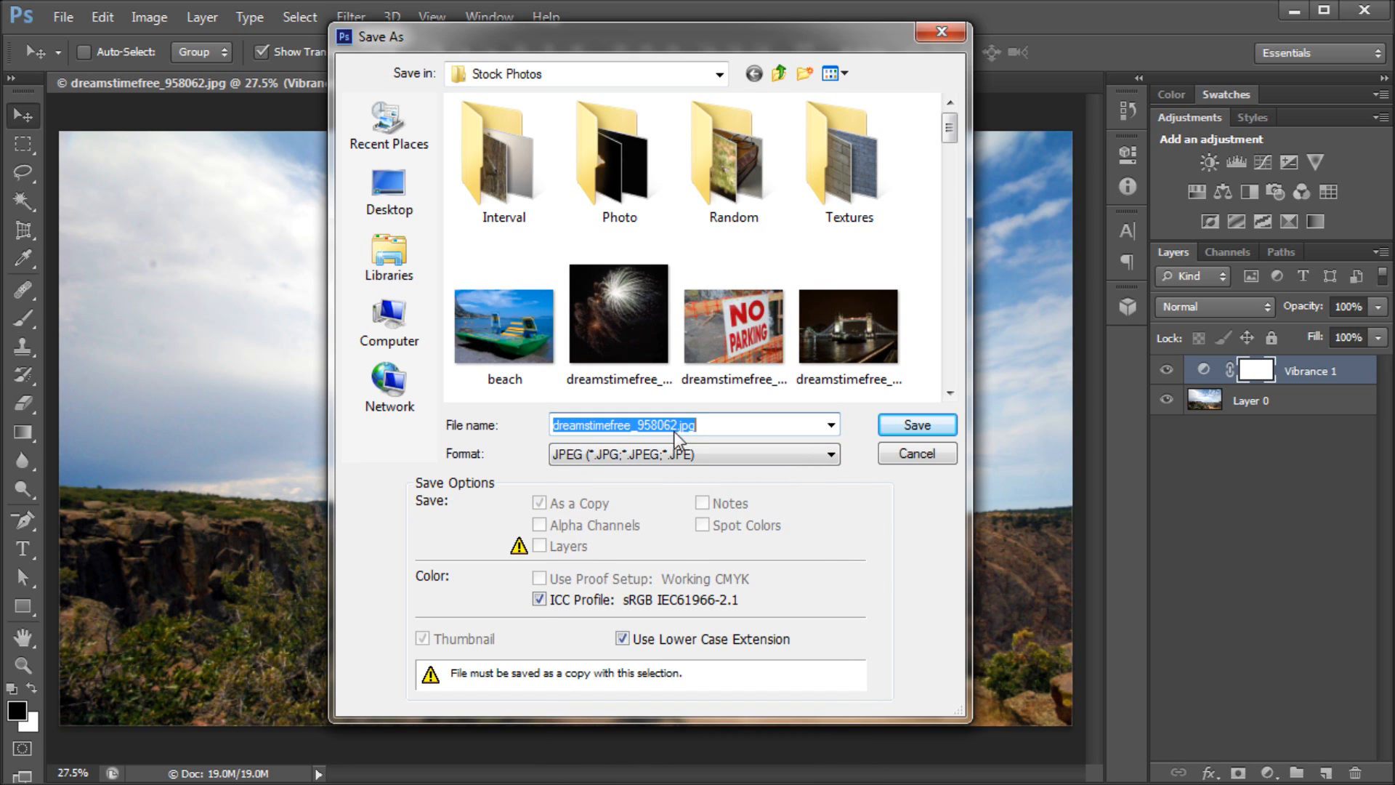
Step: Save the copy under the file name image.jpg
type("image.jpg")
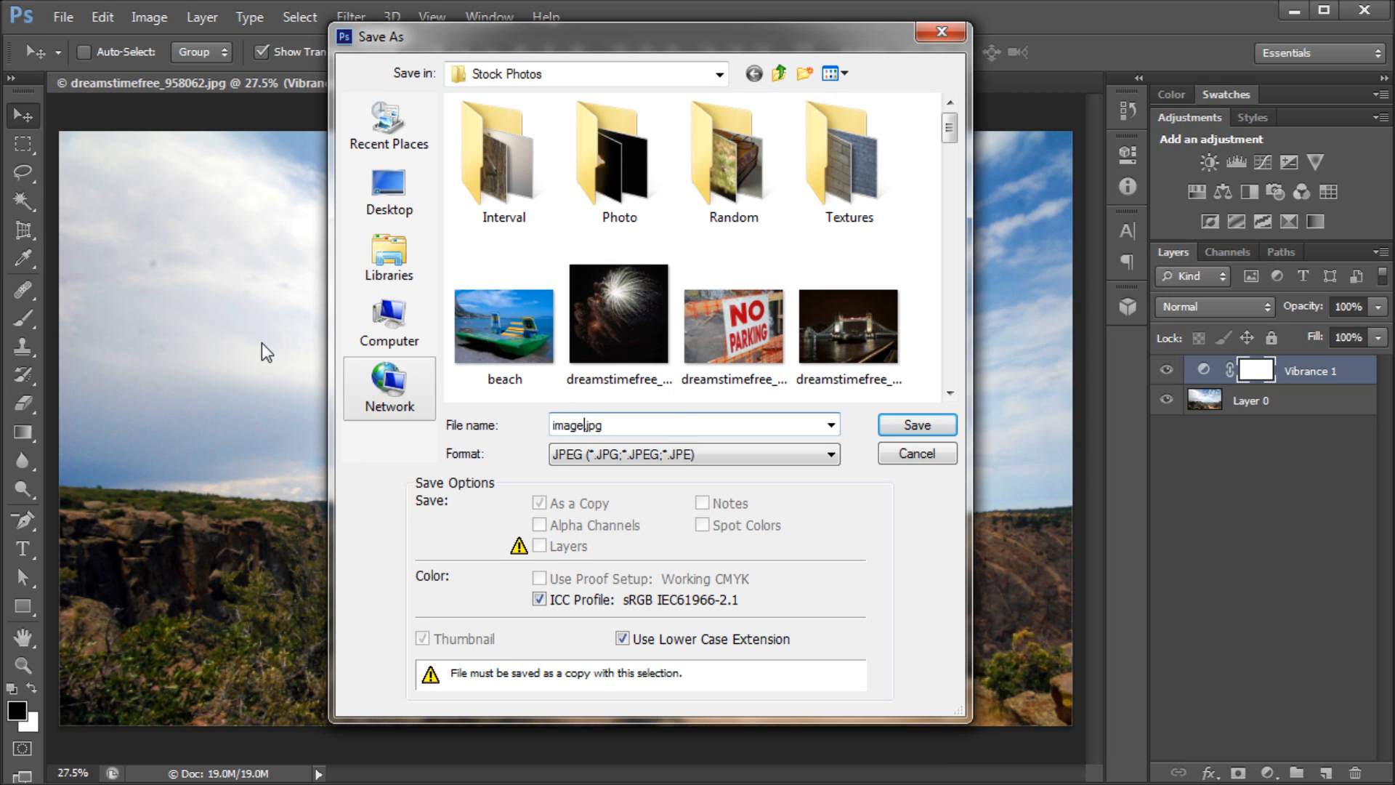
left_click(389, 184)
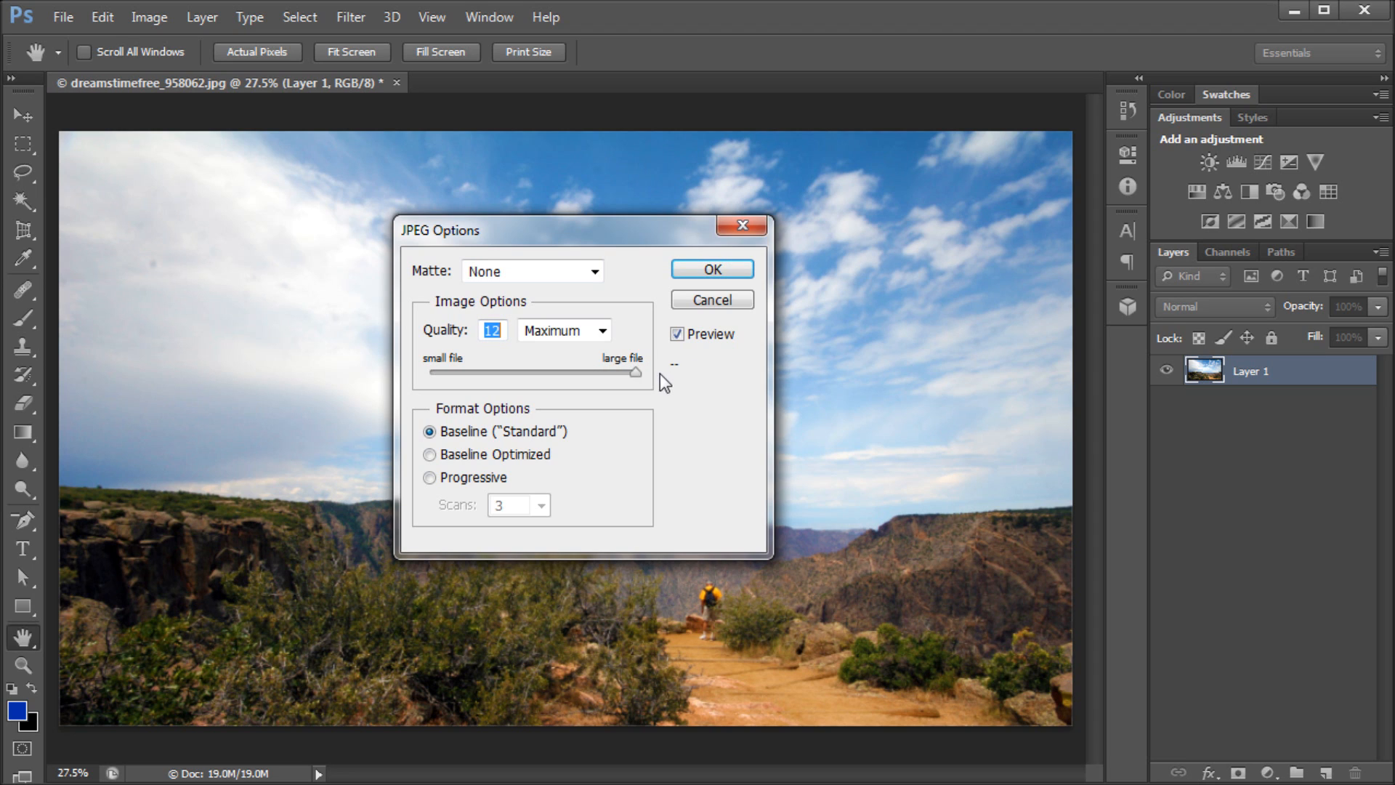
Step: Confirm JPEG quality 12 (Maximum) so the save completes into the Photoshop Save folder
left_click(709, 271)
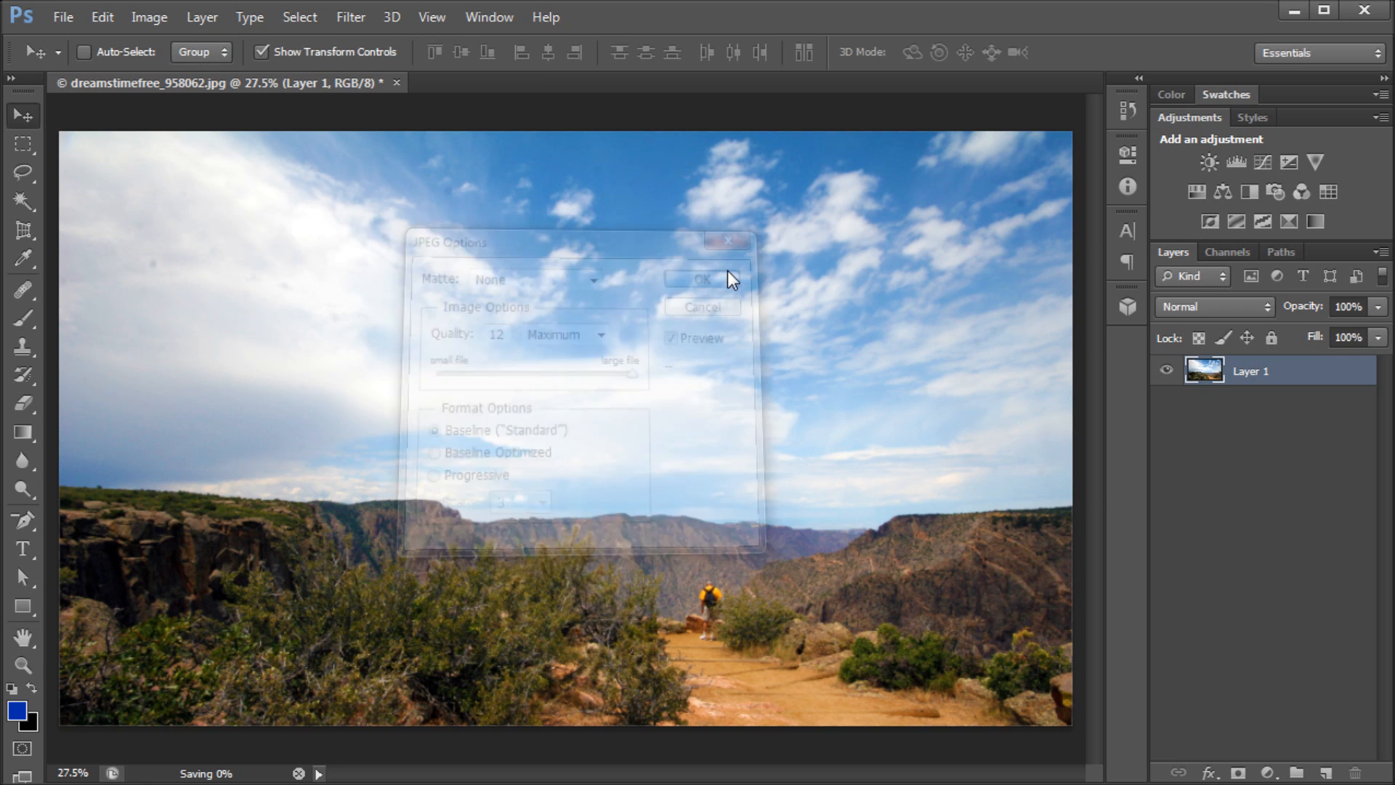
left_click(702, 279)
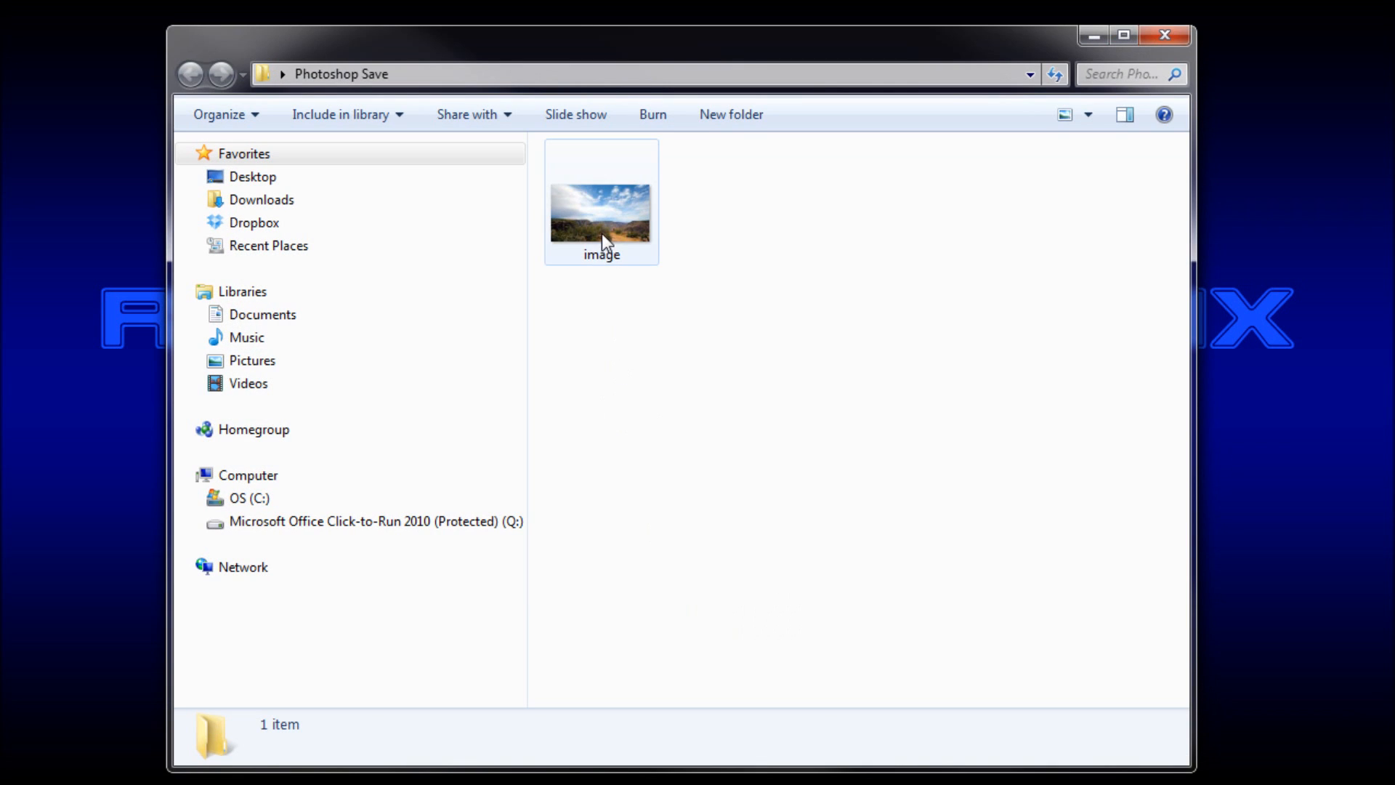
Step: View the saved image of the canyon landscape in Windows Photo Viewer
double_click(600, 213)
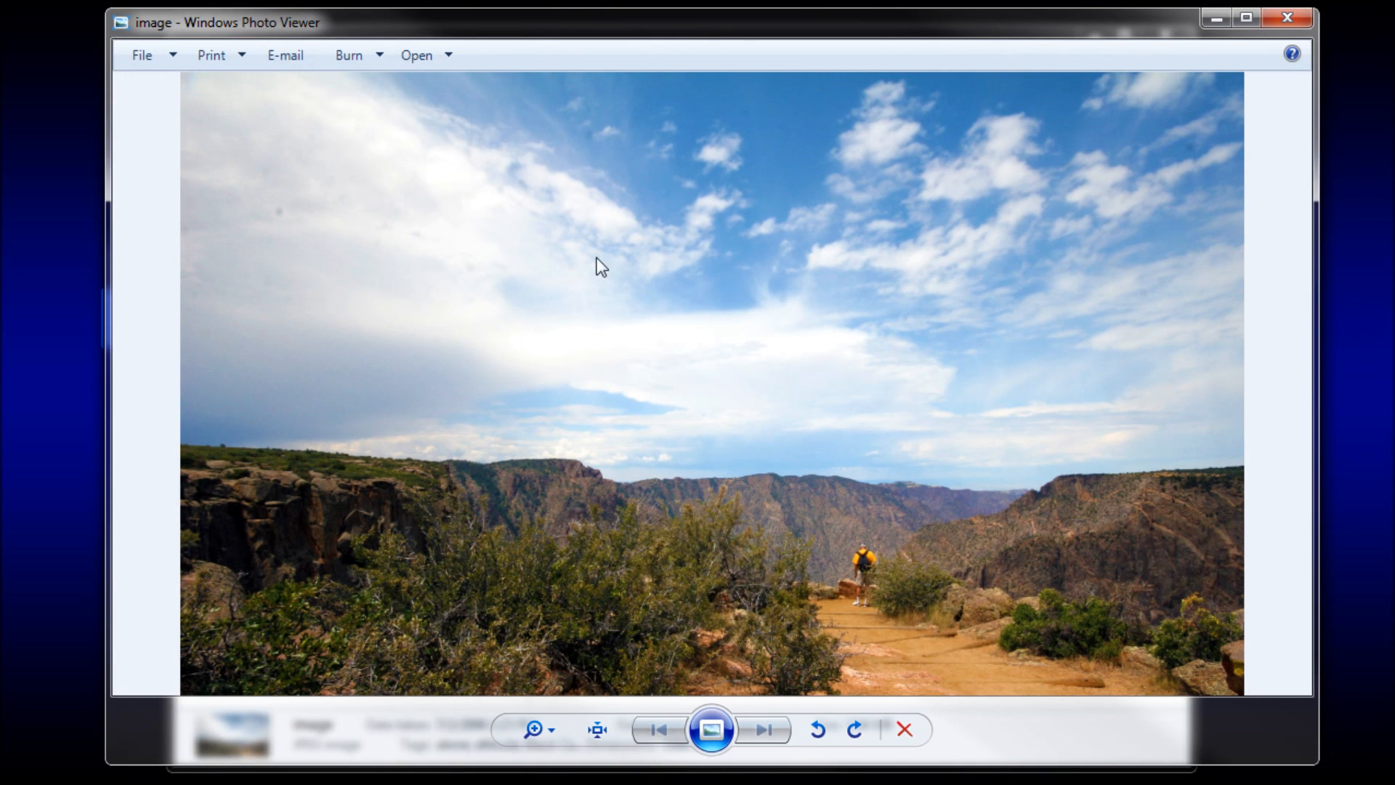
mouse_move(605, 276)
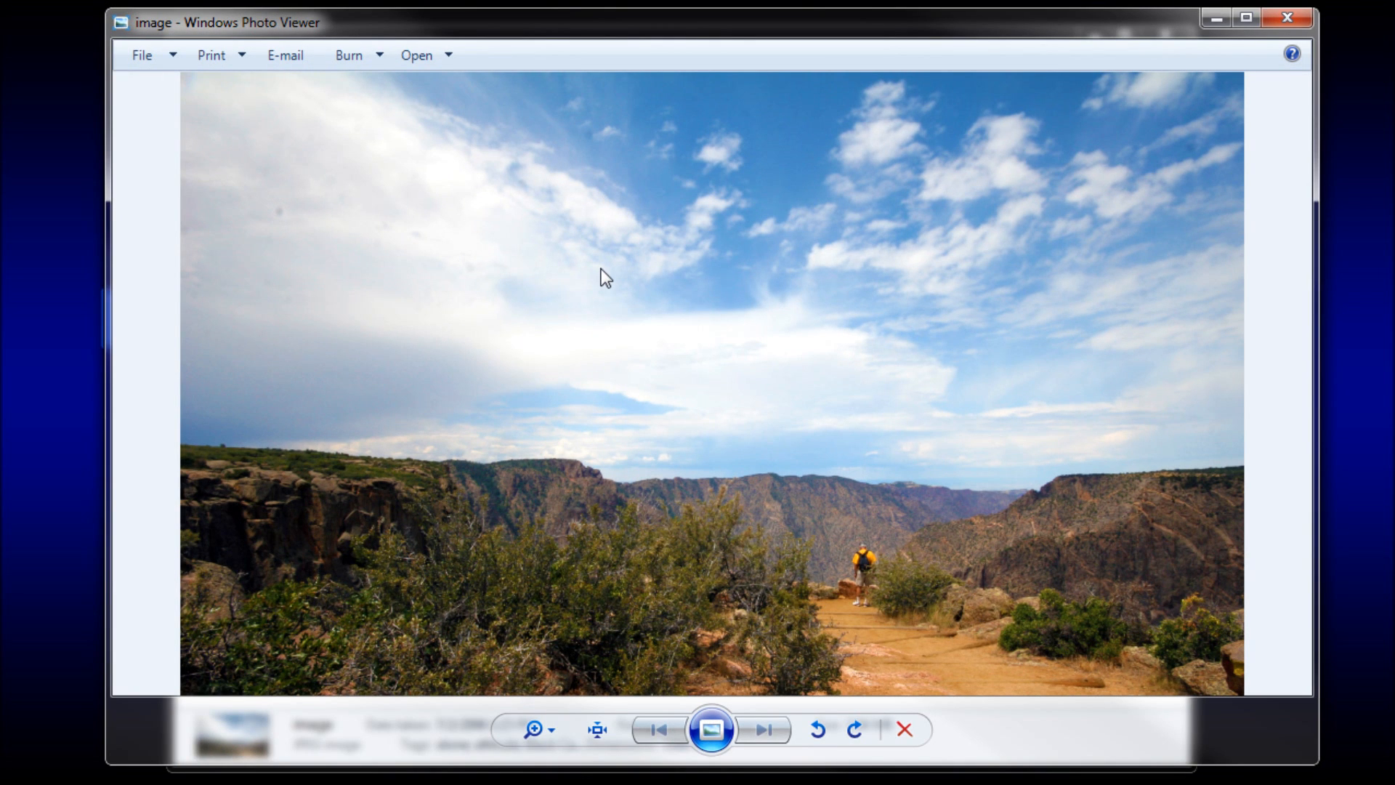